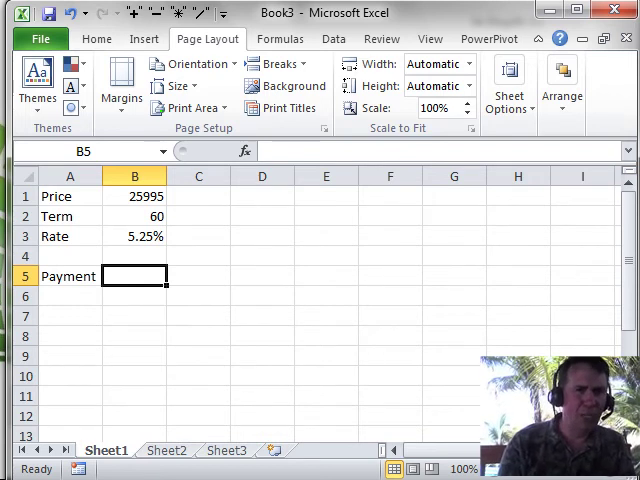
{"action": "mouse_move", "coordinate": [219, 180]}
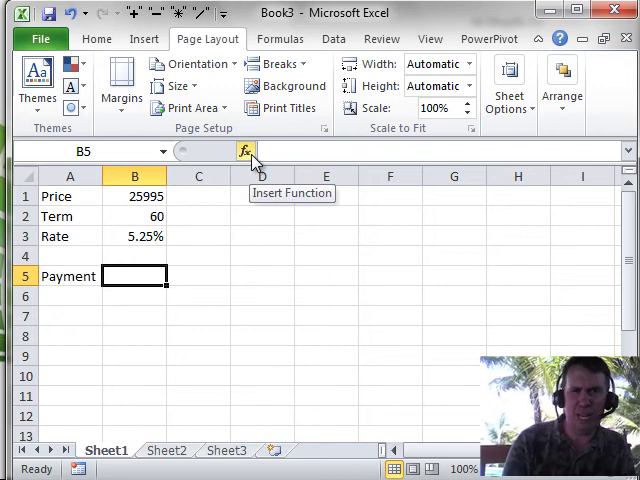
{"action": "mouse_move", "coordinate": [280, 38]}
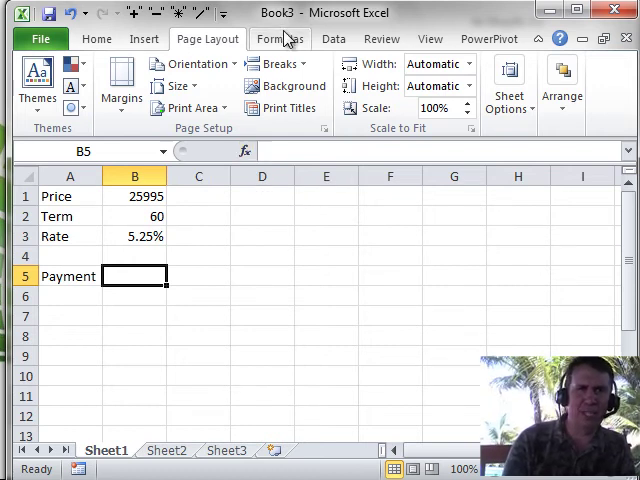
- Browse the Financial and Logical function lists on the Formulas ribbon
{"action": "left_click", "coordinate": [280, 38]}
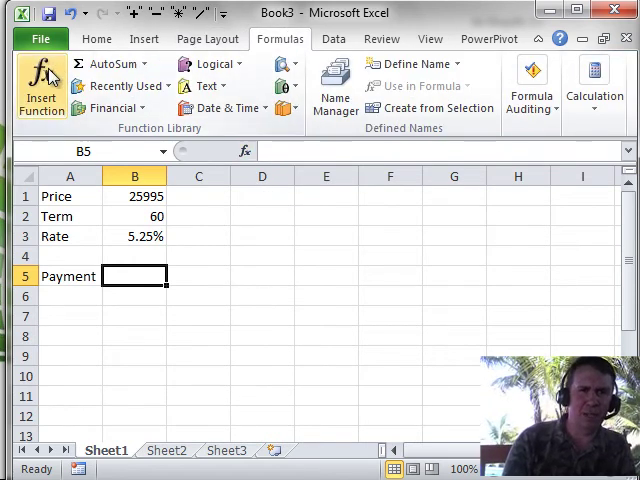
{"action": "left_click", "coordinate": [115, 108]}
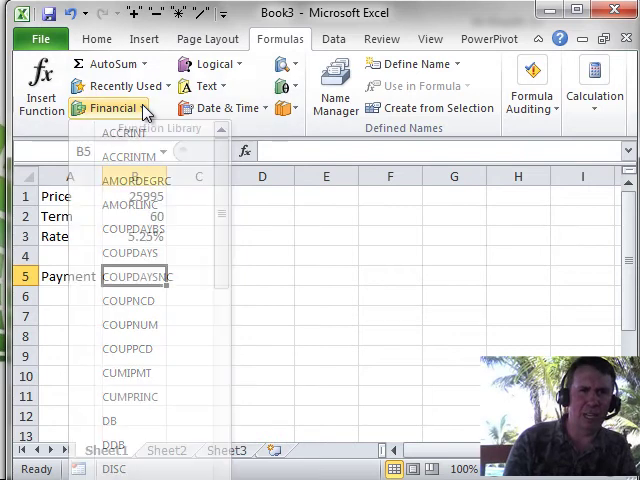
{"action": "left_click", "coordinate": [204, 87]}
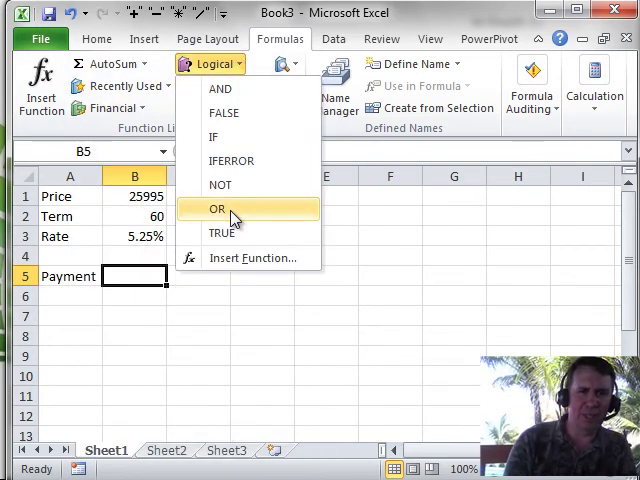
{"action": "mouse_move", "coordinate": [253, 258]}
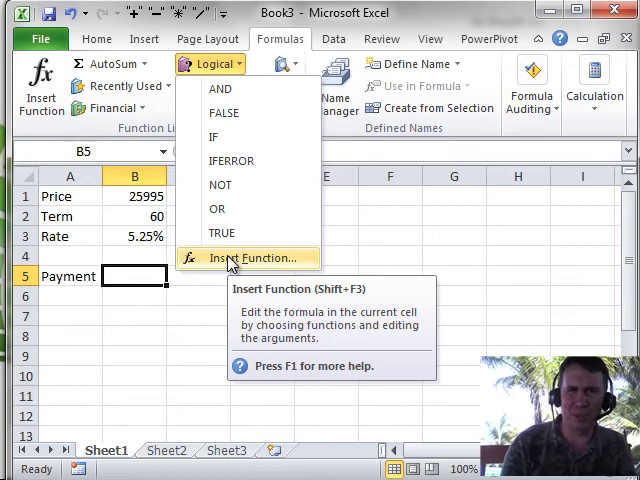
- Search Insert Function for 'loan payment' and pick PMT for the Payment cell
{"action": "left_click", "coordinate": [256, 257]}
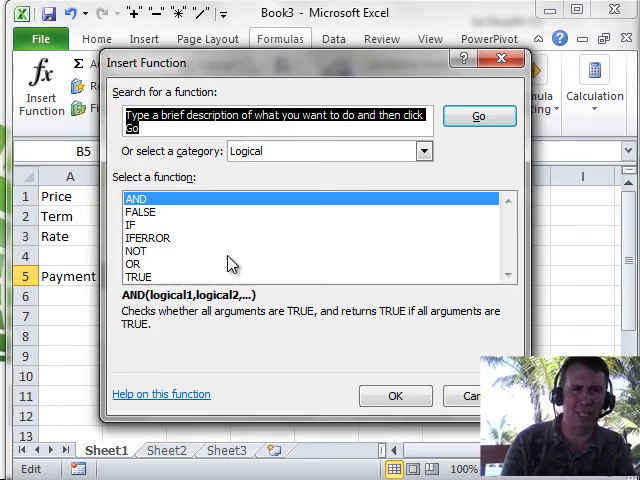
{"action": "type", "text": "loan payment"}
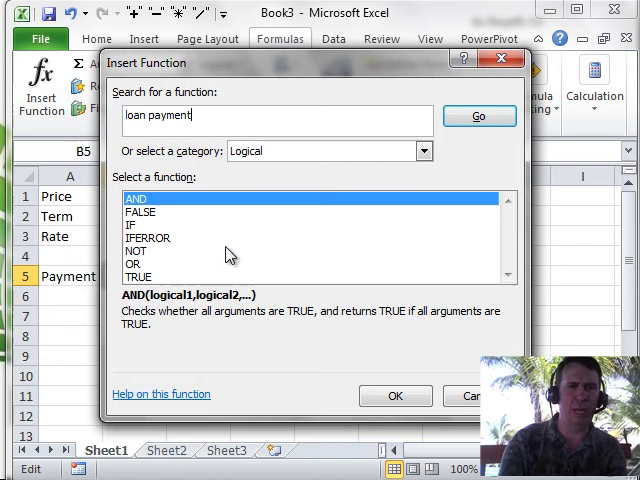
{"action": "left_click", "coordinate": [498, 116]}
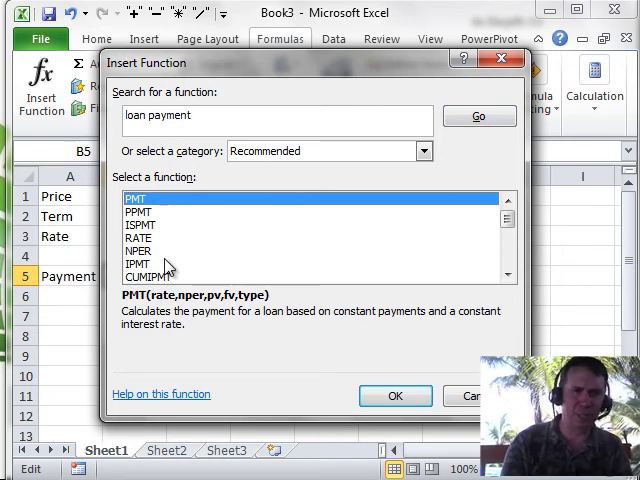
{"action": "mouse_move", "coordinate": [143, 202]}
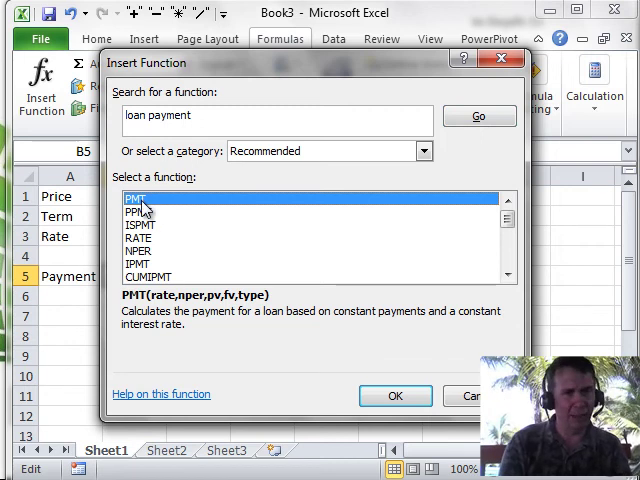
{"action": "mouse_move", "coordinate": [168, 325]}
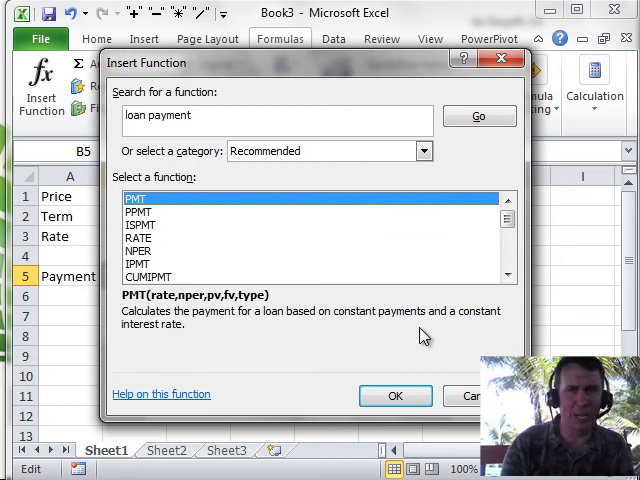
{"action": "left_click", "coordinate": [397, 395]}
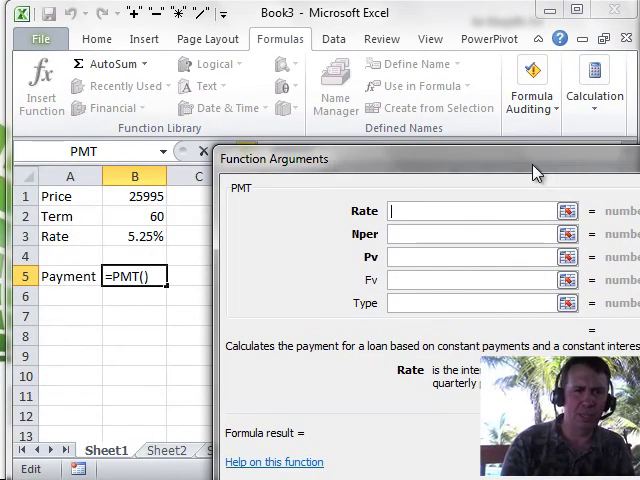
- Set the PMT Rate argument to B3/12 for a monthly rate
{"action": "left_click", "coordinate": [133, 236]}
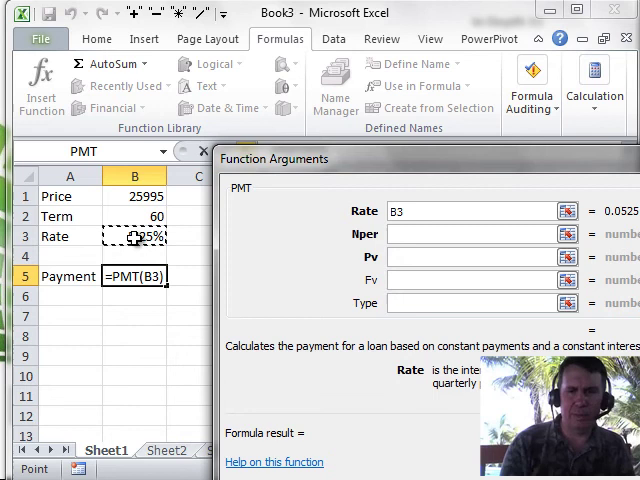
{"action": "type", "text": "/12"}
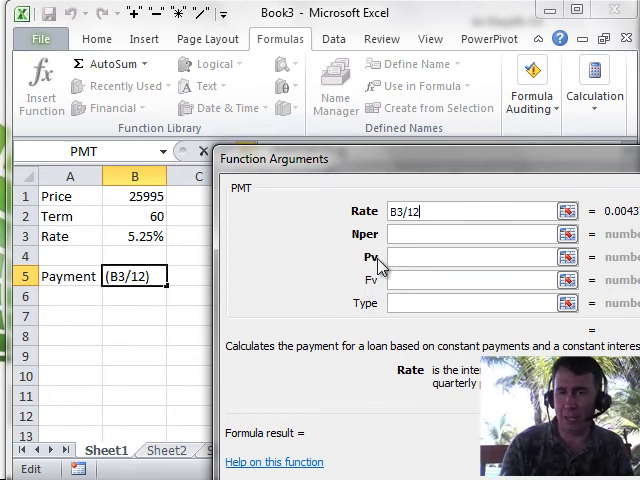
{"action": "mouse_move", "coordinate": [379, 287]}
{"action": "type", "text": "-B1"}
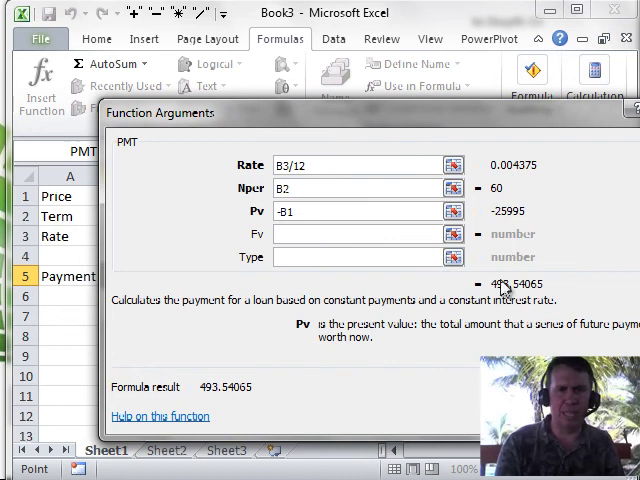
{"action": "mouse_move", "coordinate": [222, 395]}
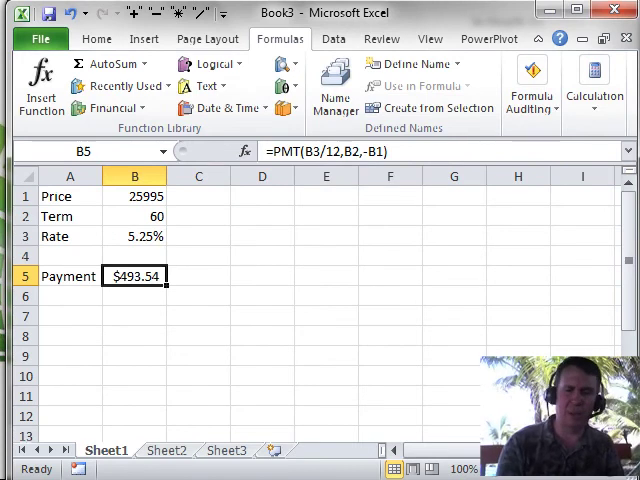
- Replace the Term value in B2 with 48 months
{"action": "left_click", "coordinate": [135, 216]}
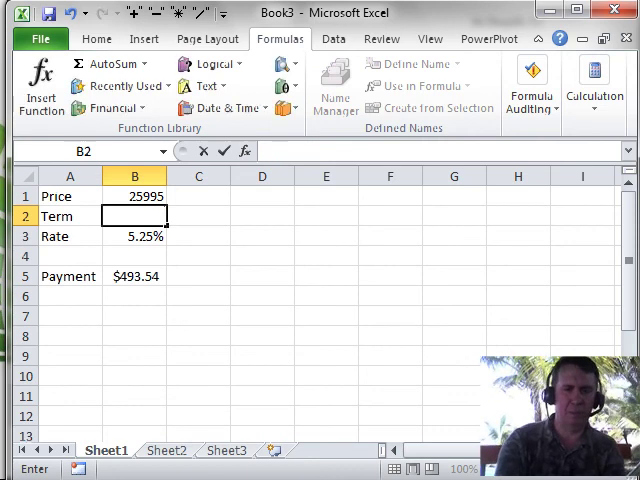
{"action": "type", "text": "48"}
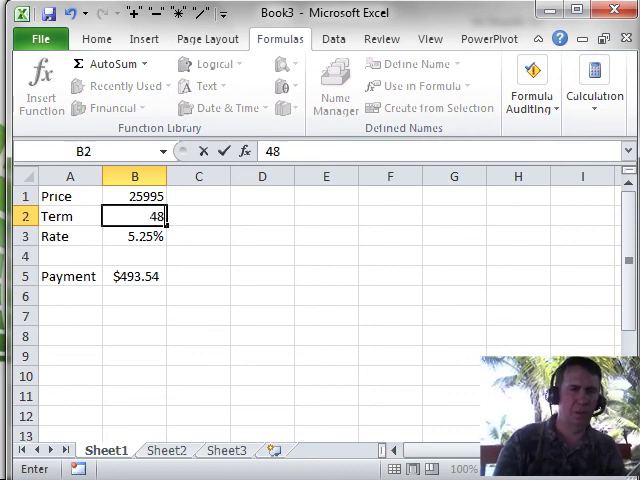